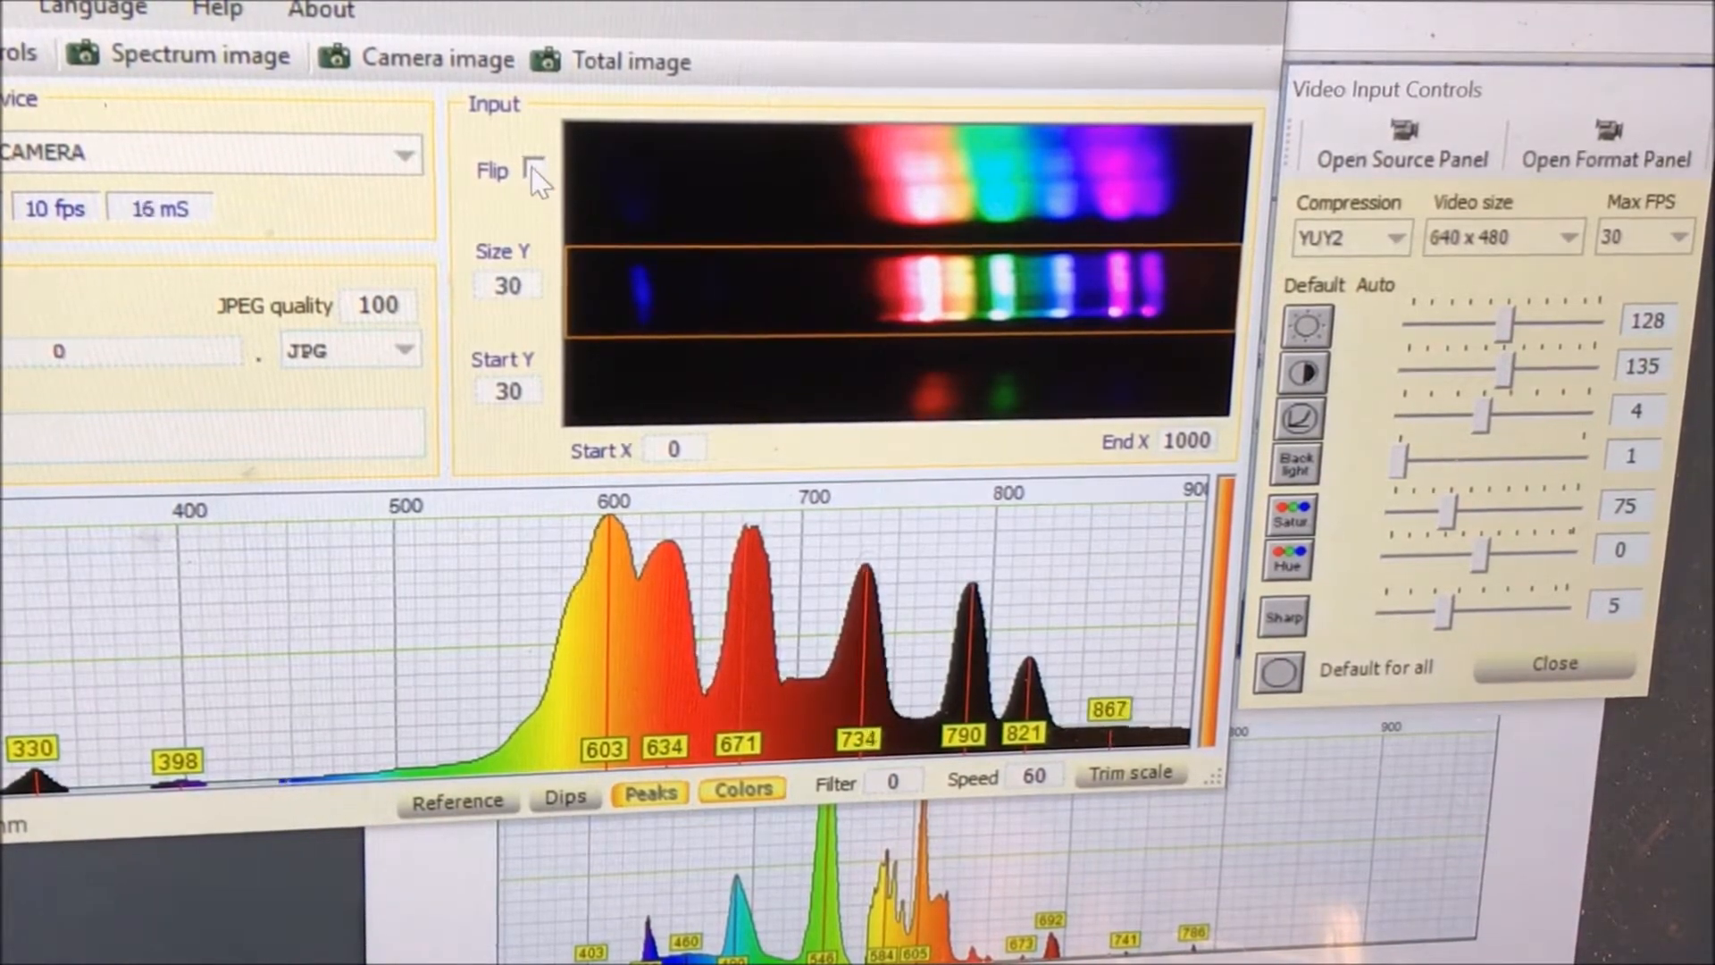
- Tick Flip in the Input panel so the spectrum runs violet-to-red left to right
click(534, 169)
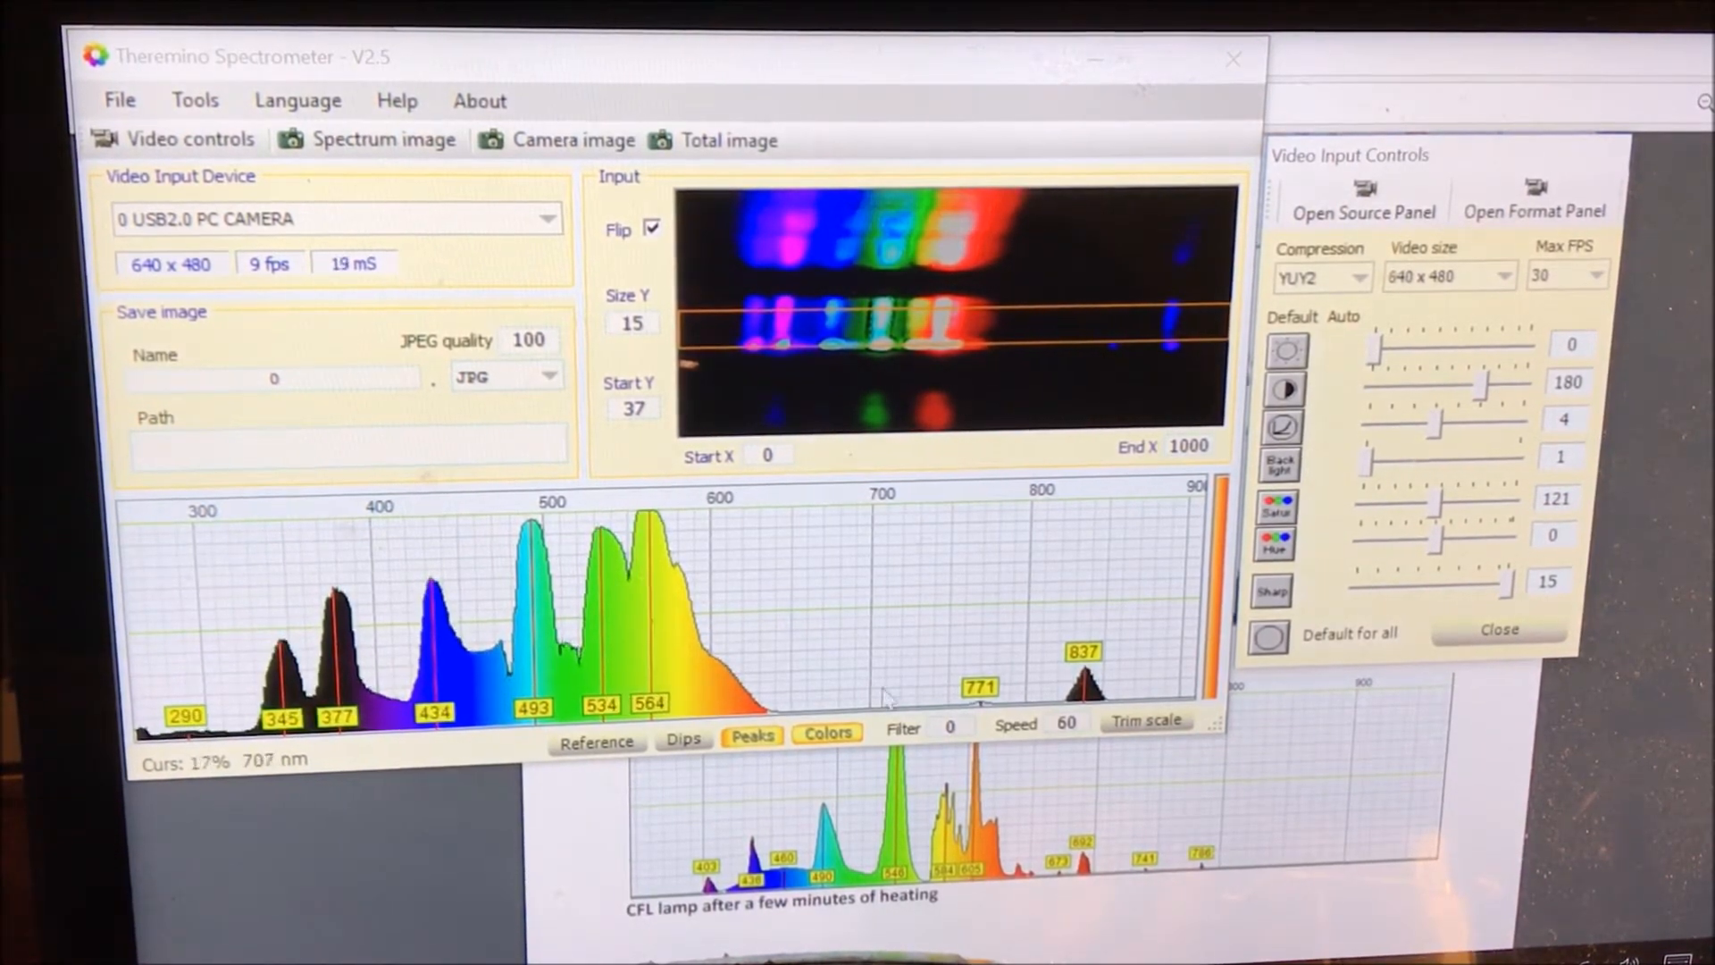
mouse_move(607, 611)
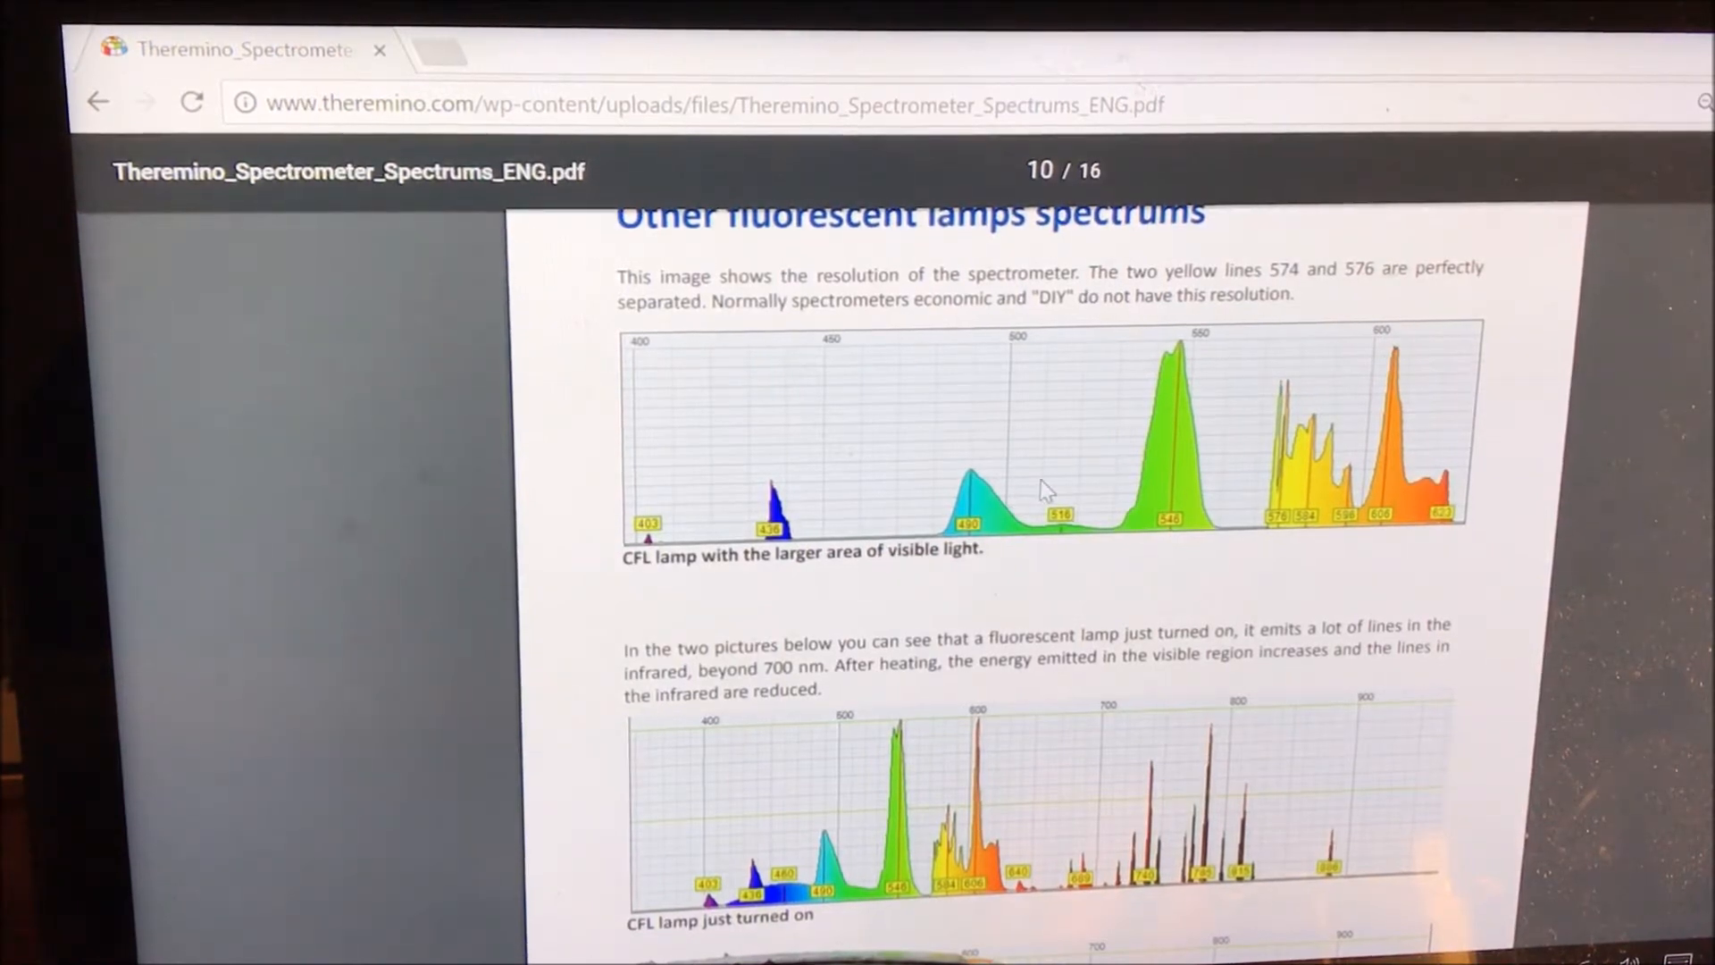
- Scroll the Theremino spectrums PDF to page 9, 'Fluorescent lamps characteristic lines'
scroll(down, 3)
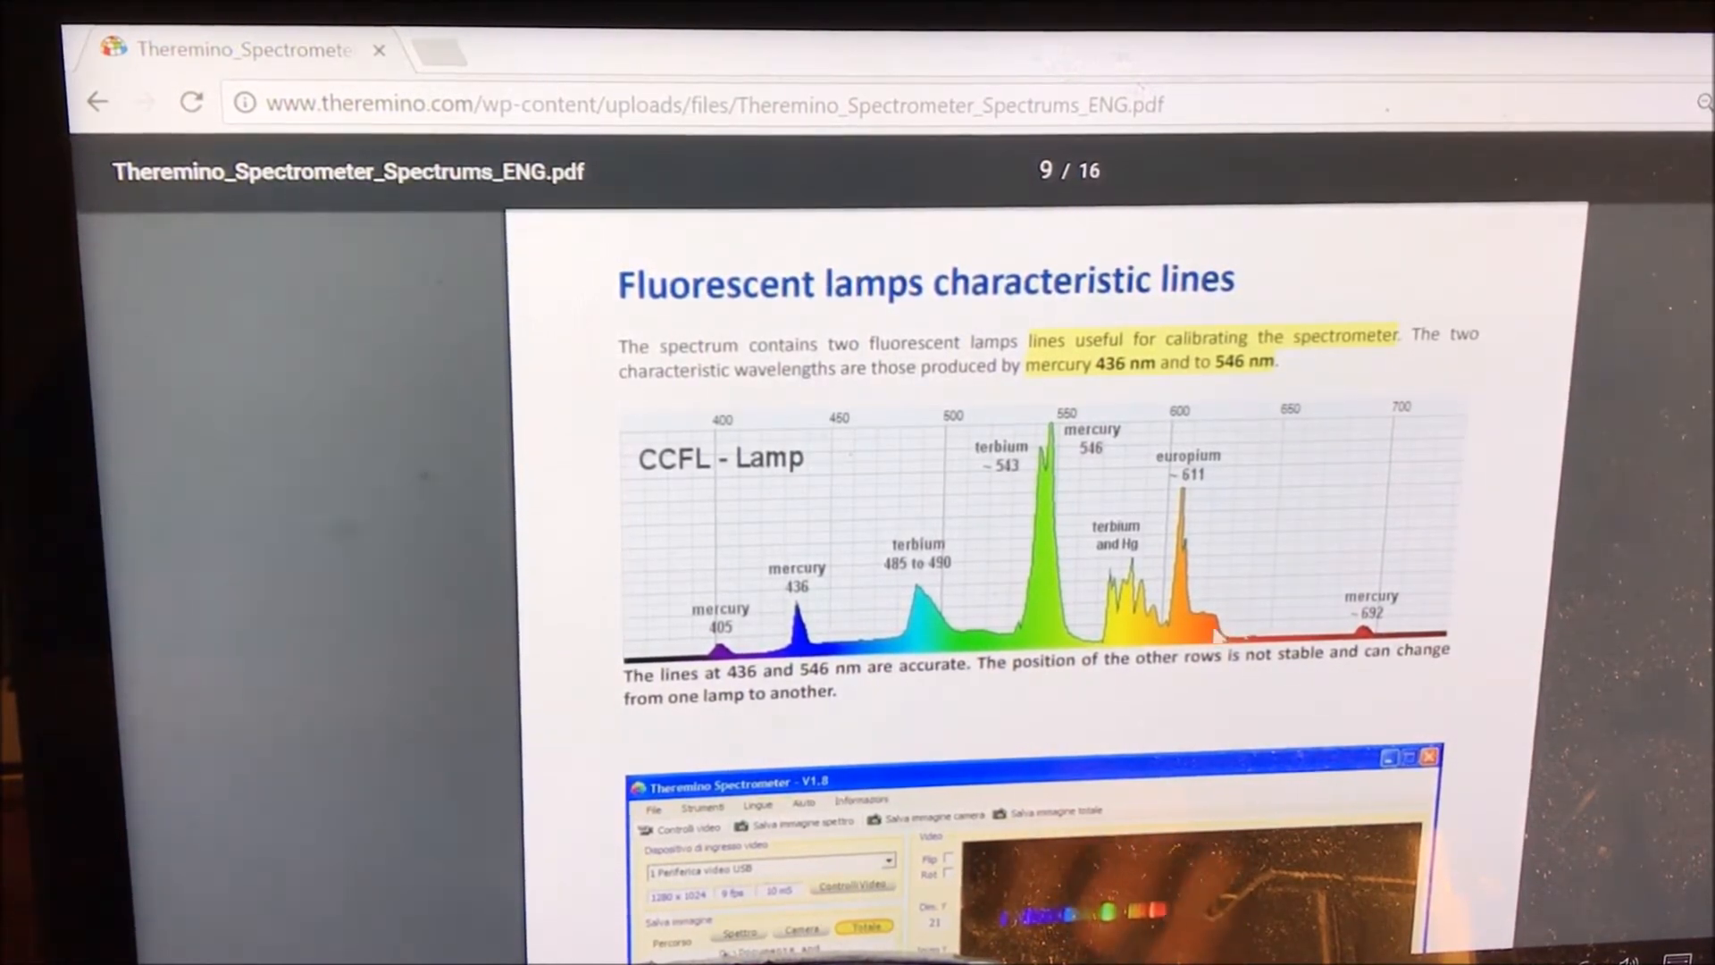
scroll(down, 3)
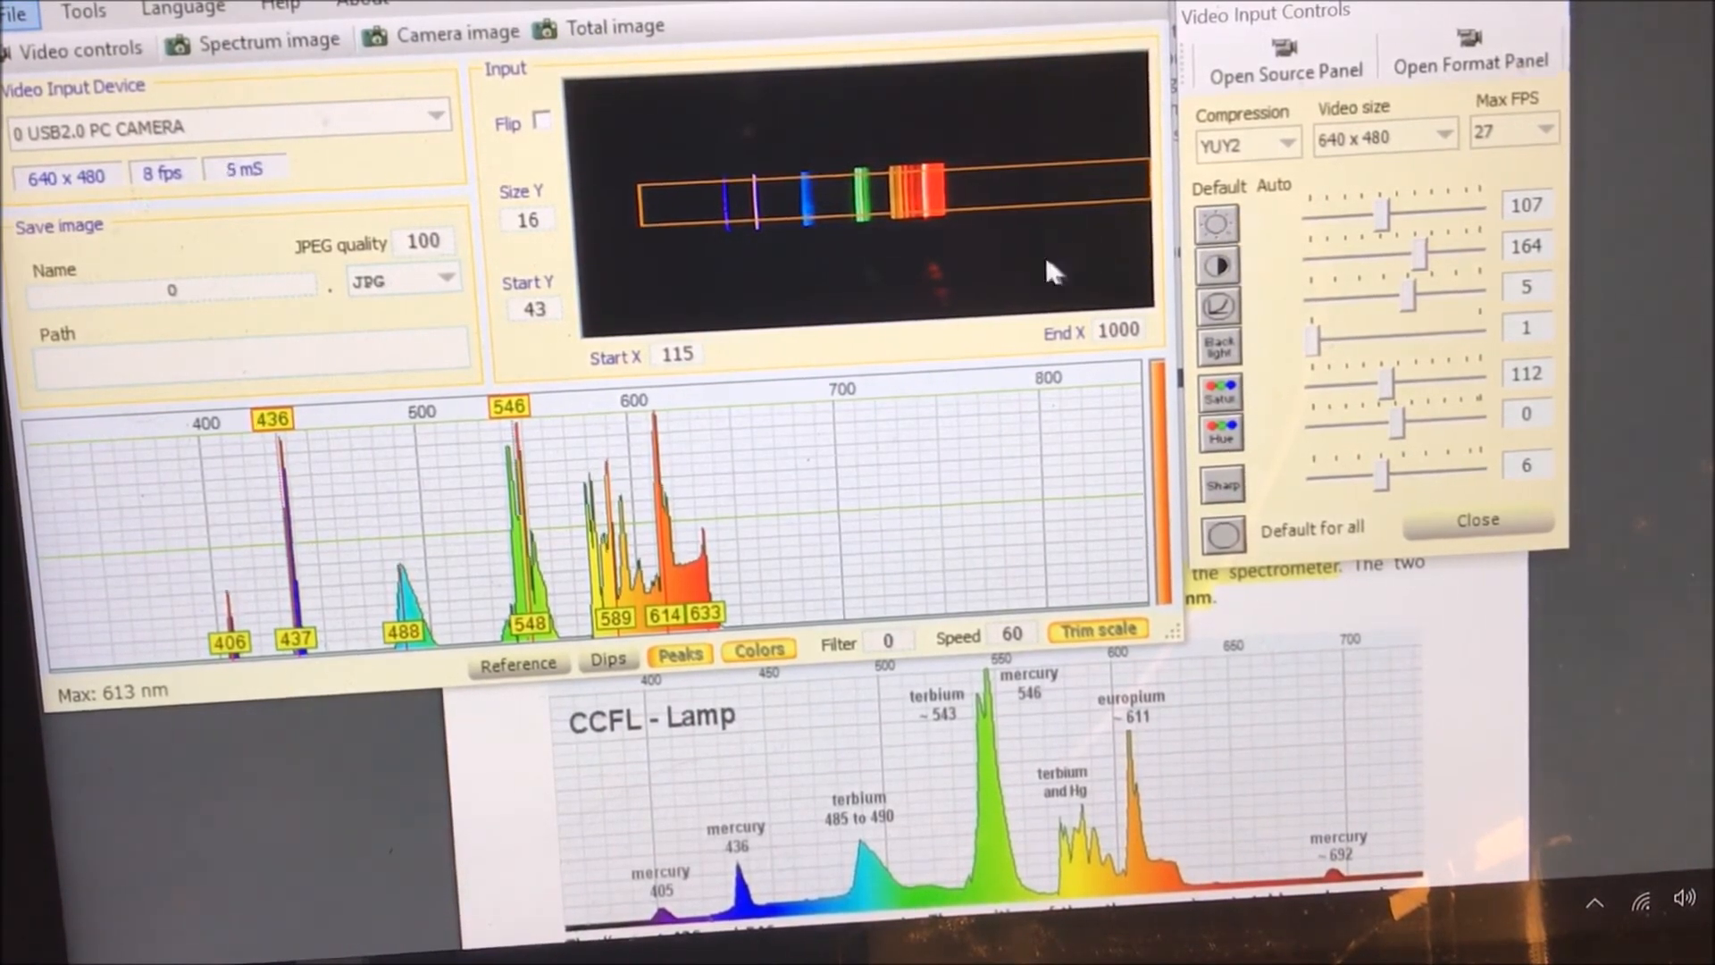
mouse_move(767, 156)
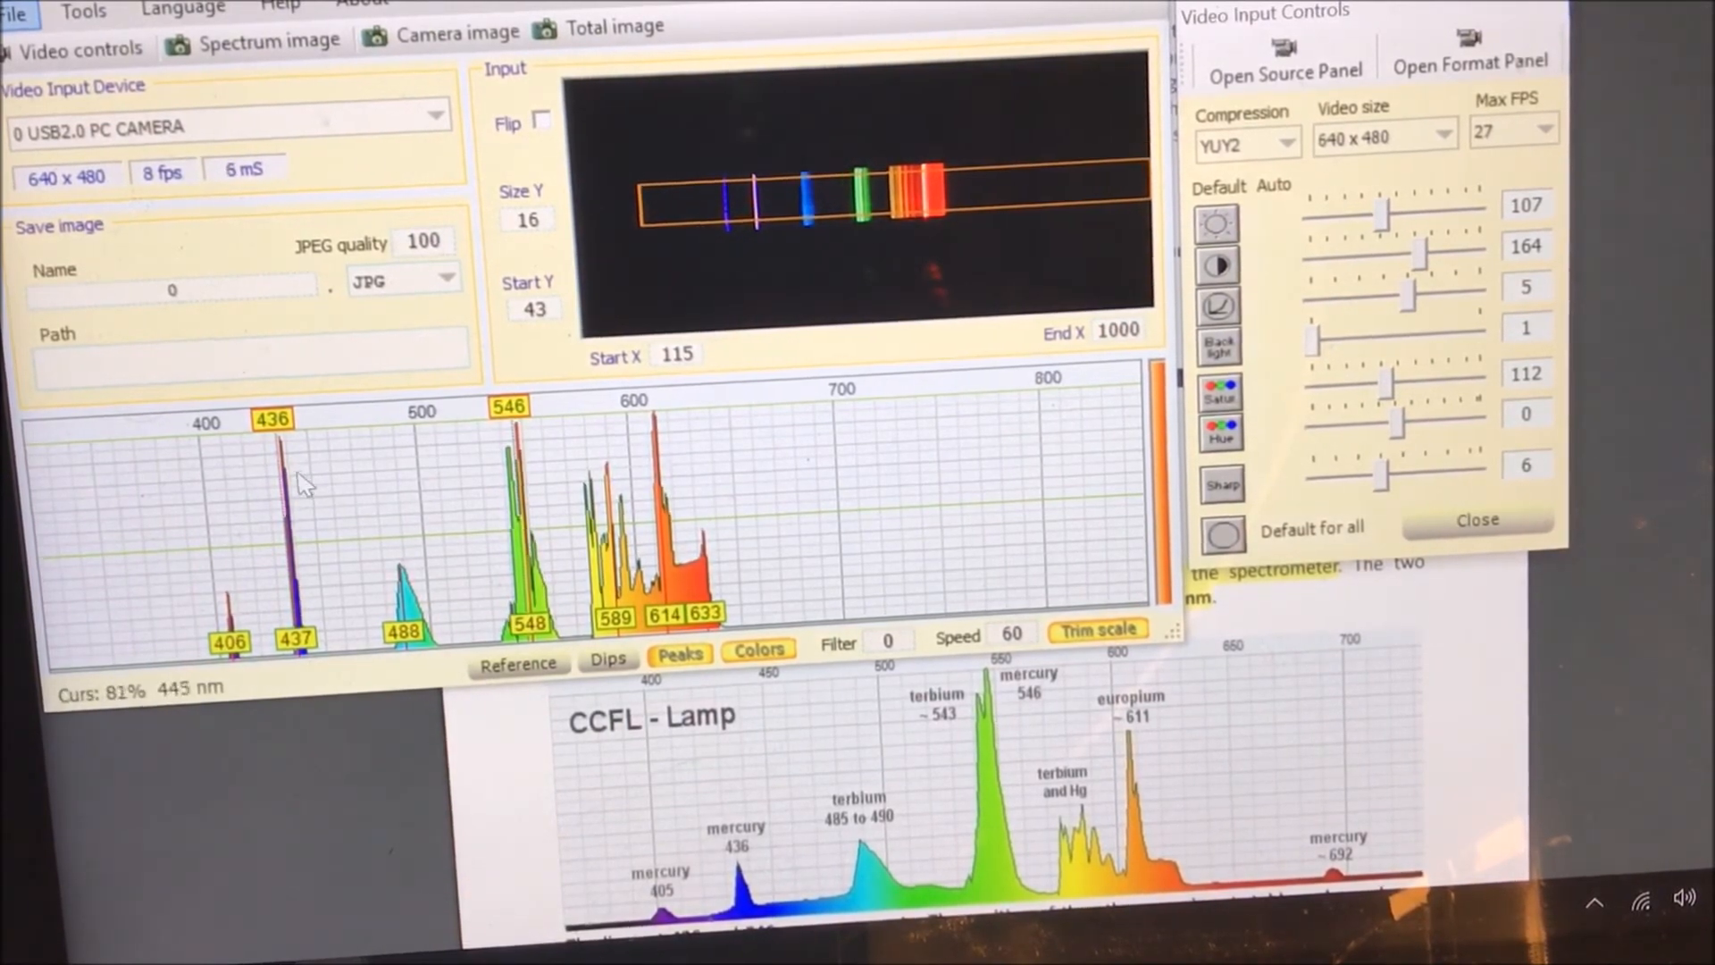
mouse_move(286, 446)
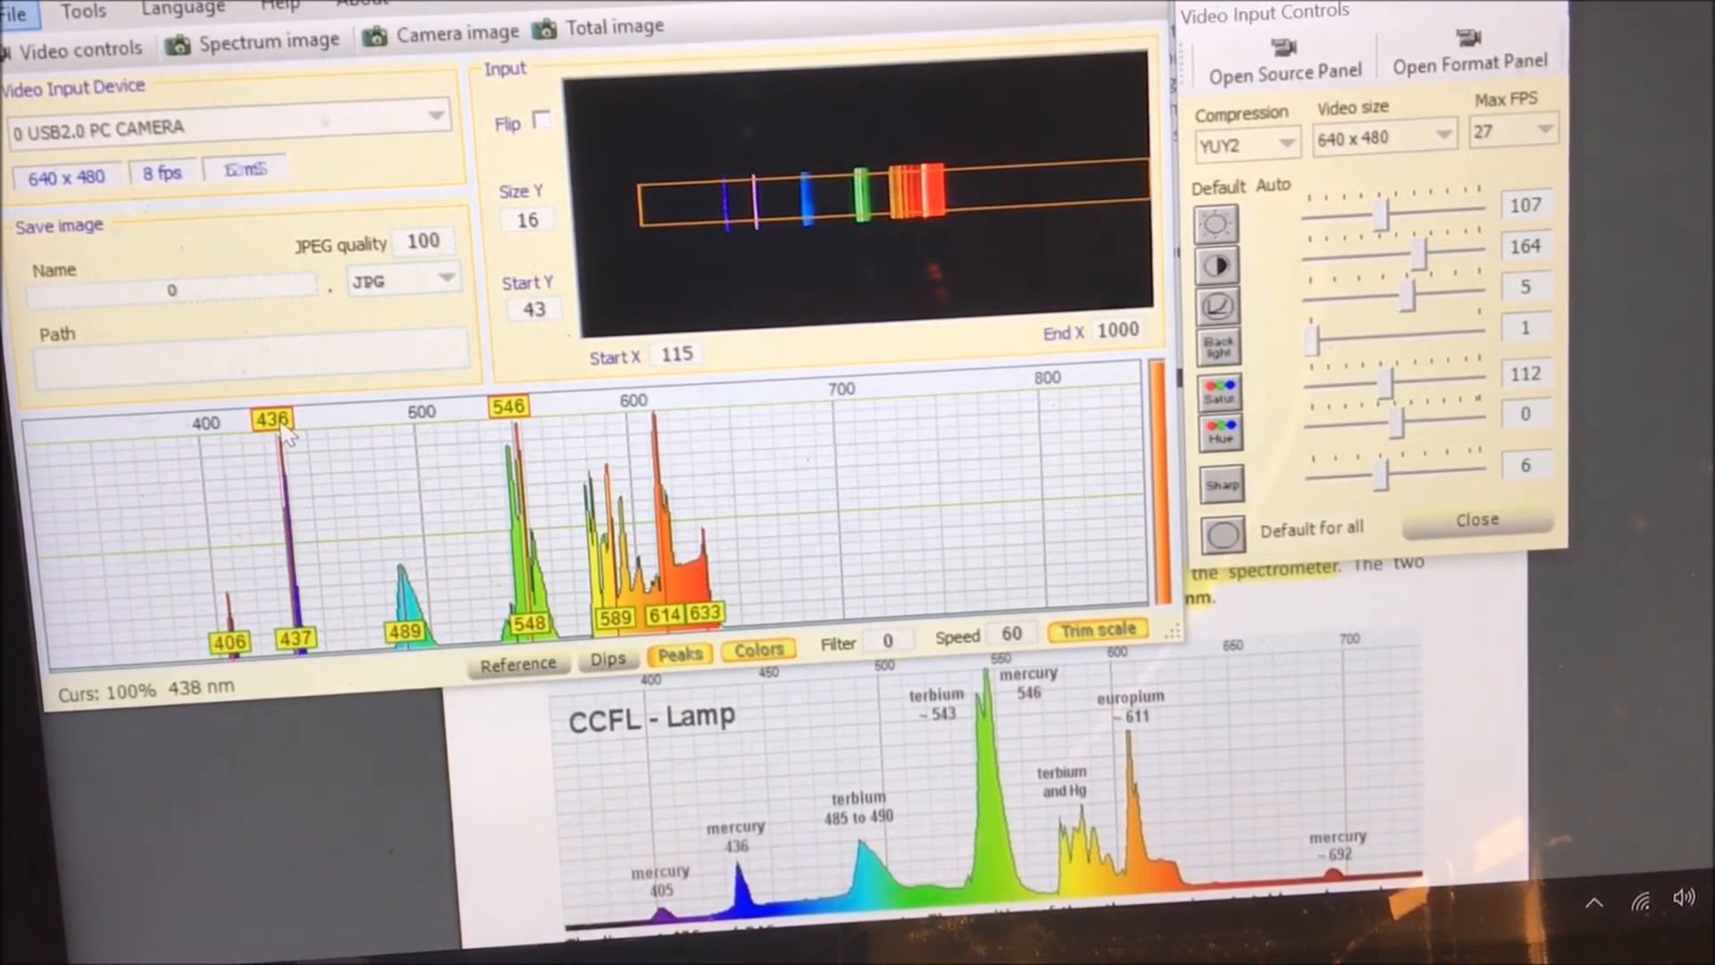